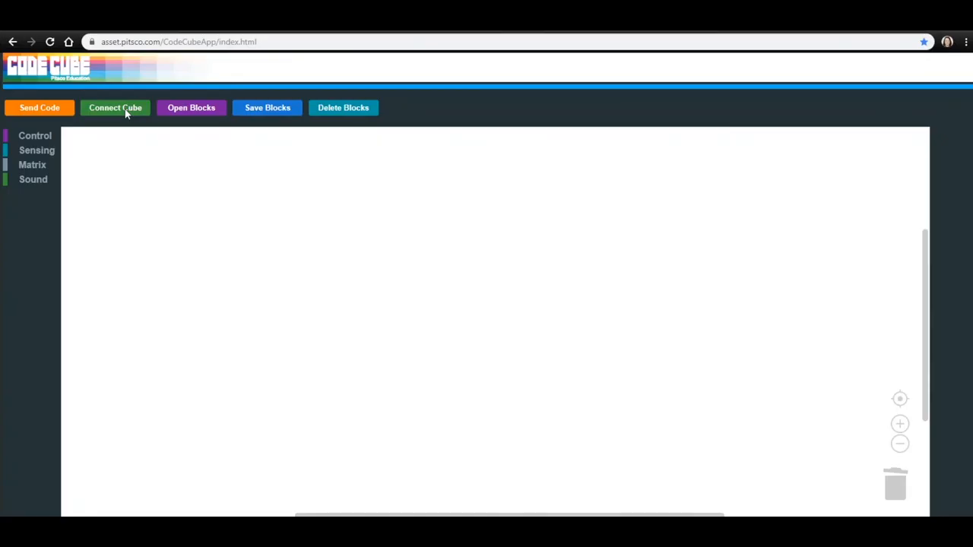
Connect the page to the paired Pitsco Code Cube device
left_click(115, 106)
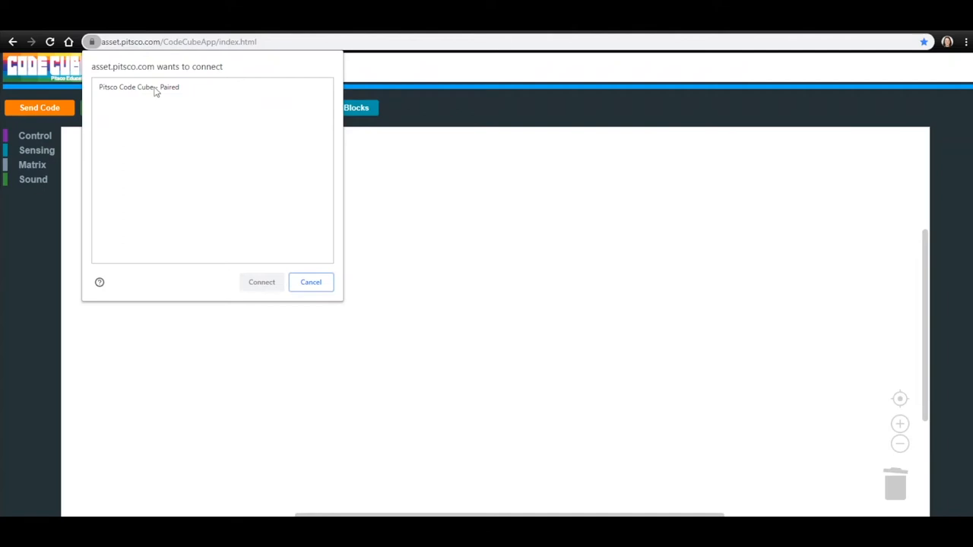
left_click(213, 86)
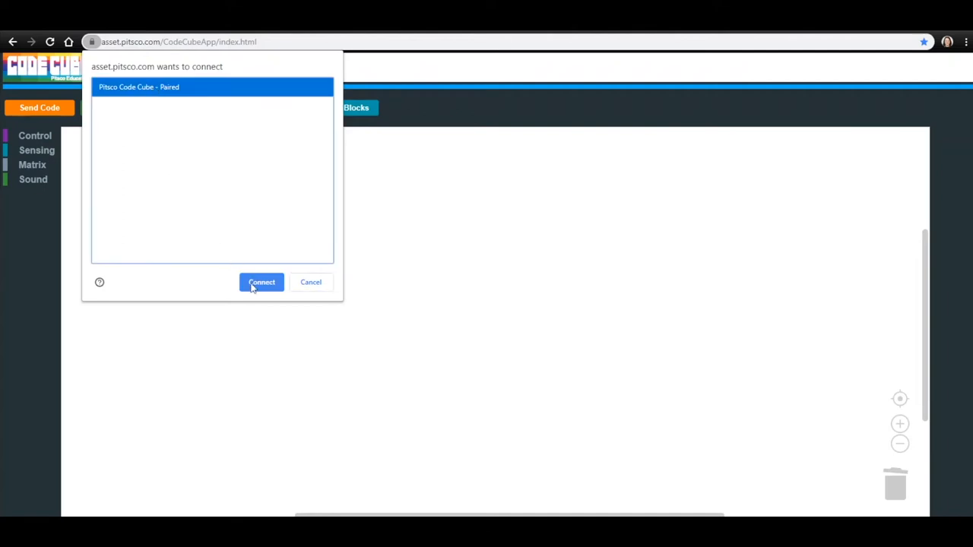
left_click(261, 281)
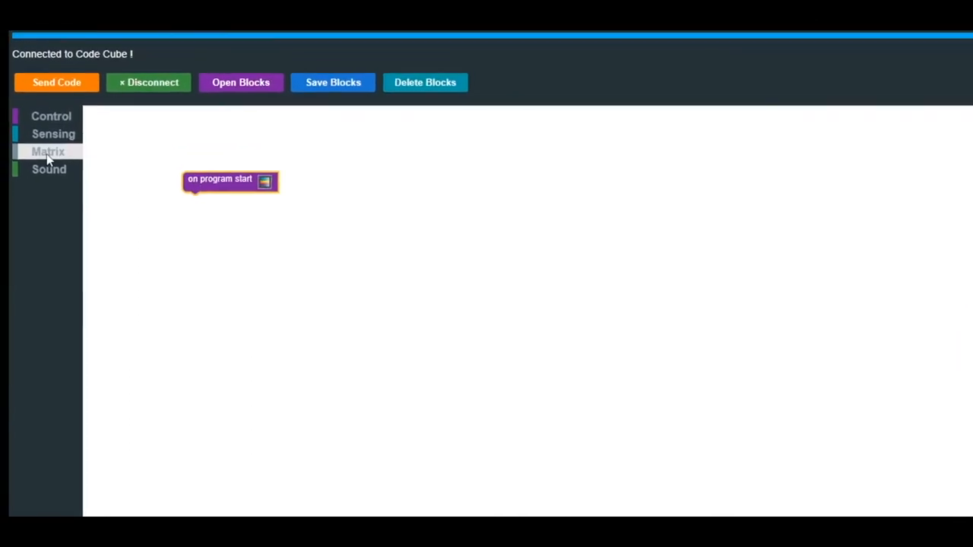
Attach a matrix image block under program start and bring up the sound blocks
left_click(48, 152)
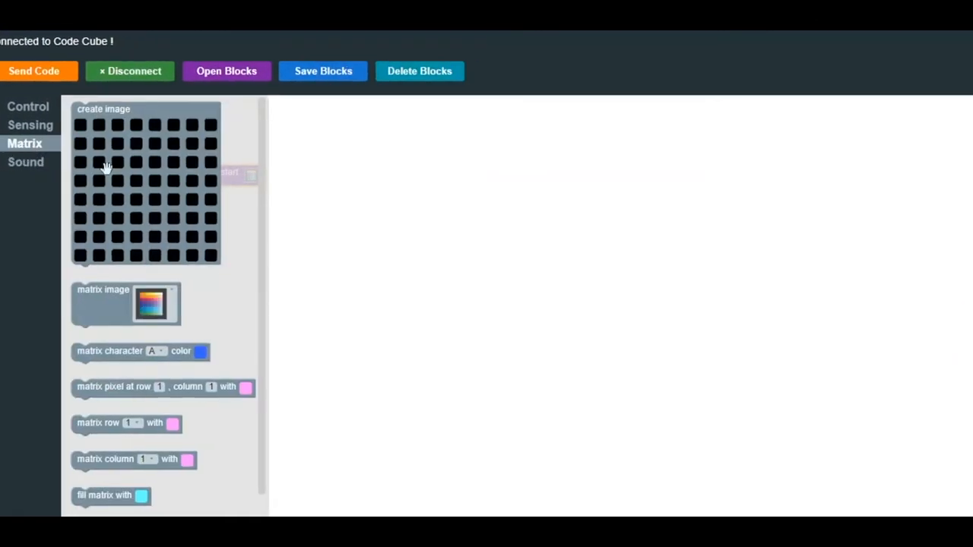
left_click_drag(125, 304, 212, 209)
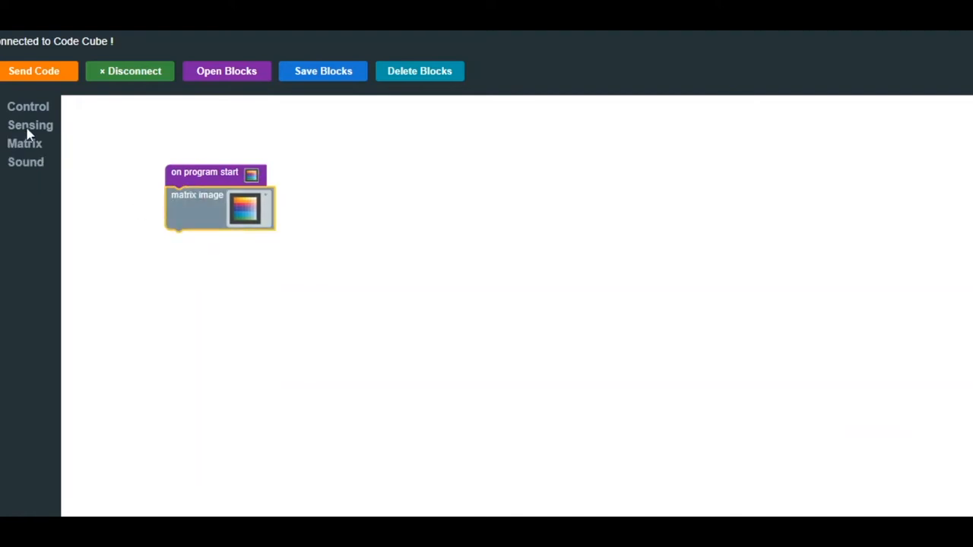
left_click(25, 161)
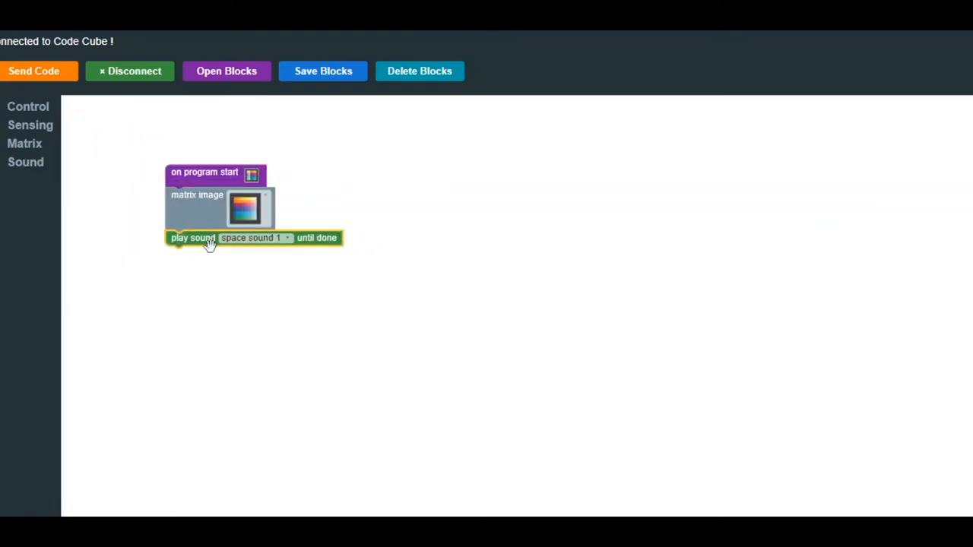
mouse_move(204, 256)
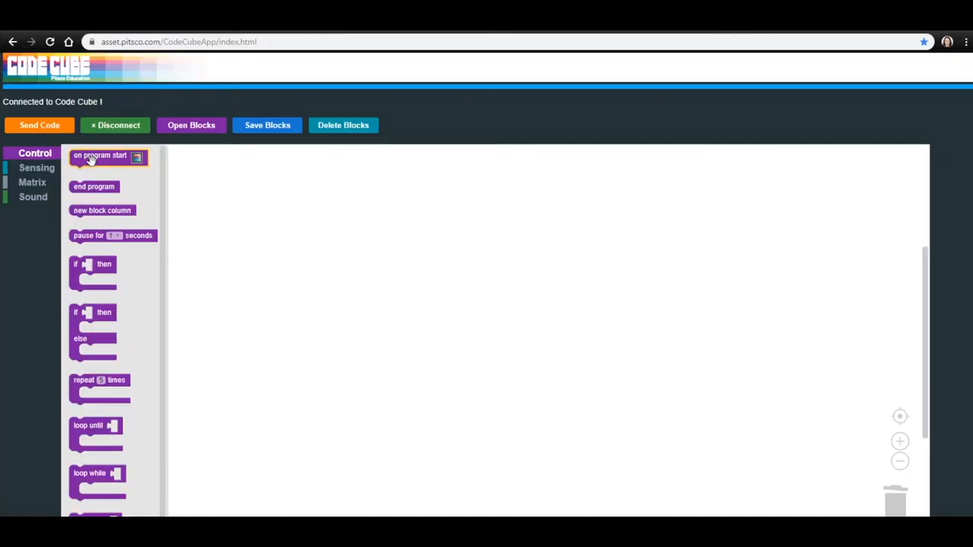
Start a new program with a matrix image step and browse its pictures for the crab
left_click_drag(107, 157, 196, 185)
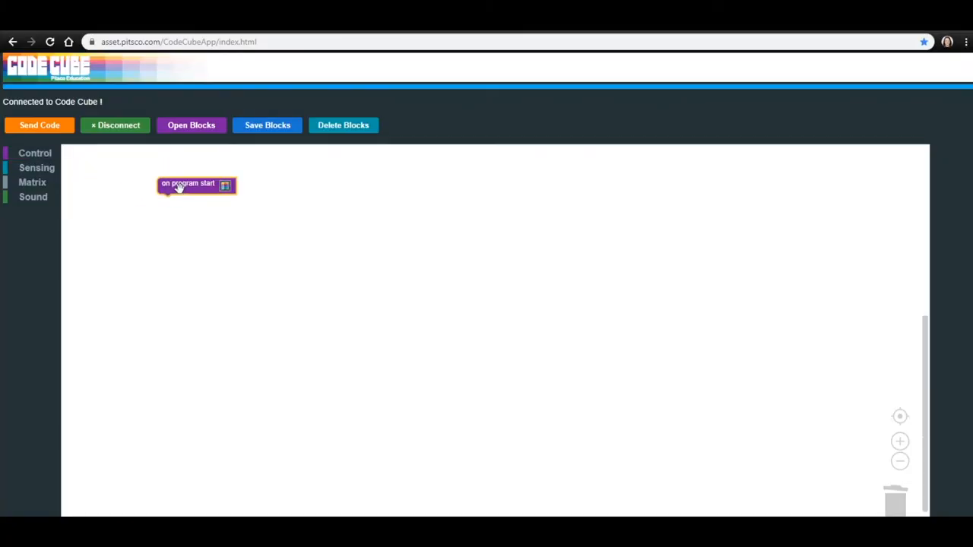
mouse_move(119, 198)
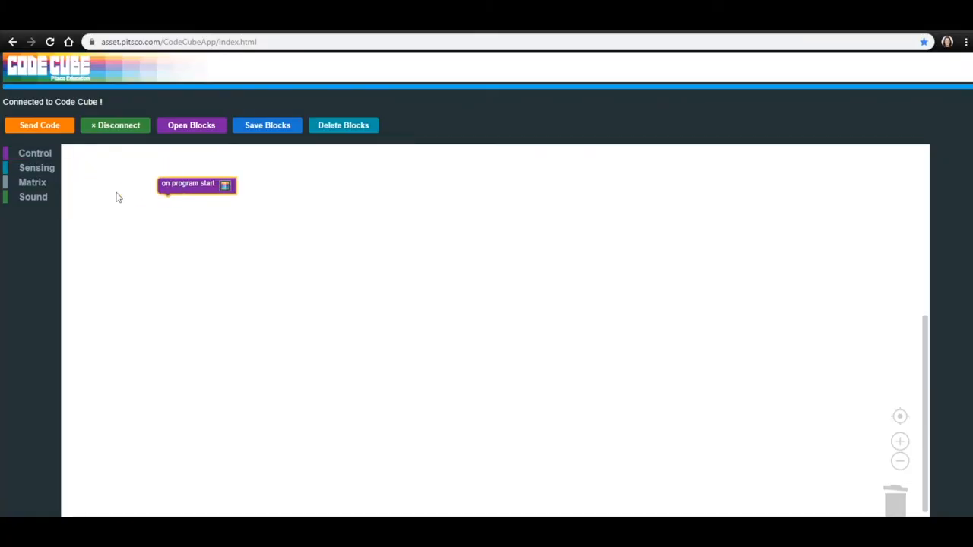
left_click(32, 182)
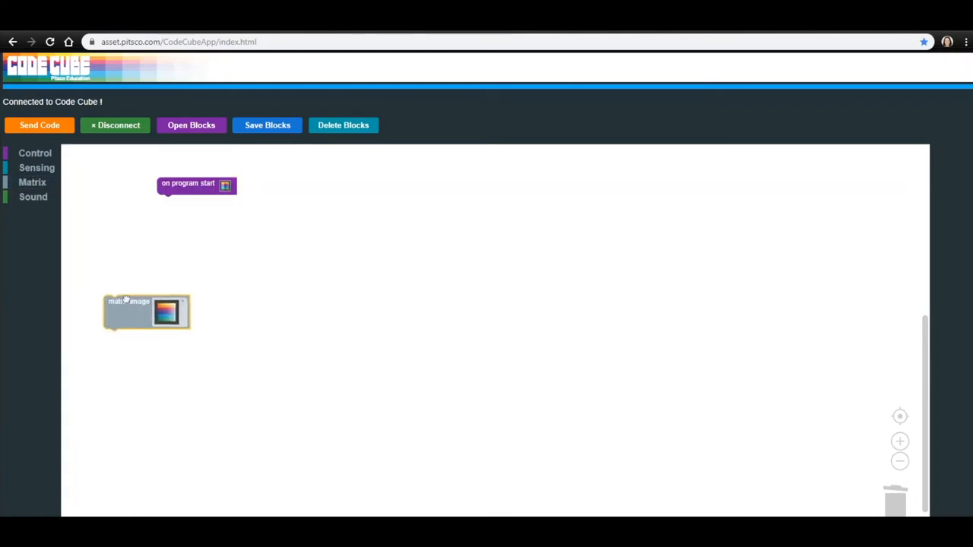
left_click_drag(129, 301, 170, 201)
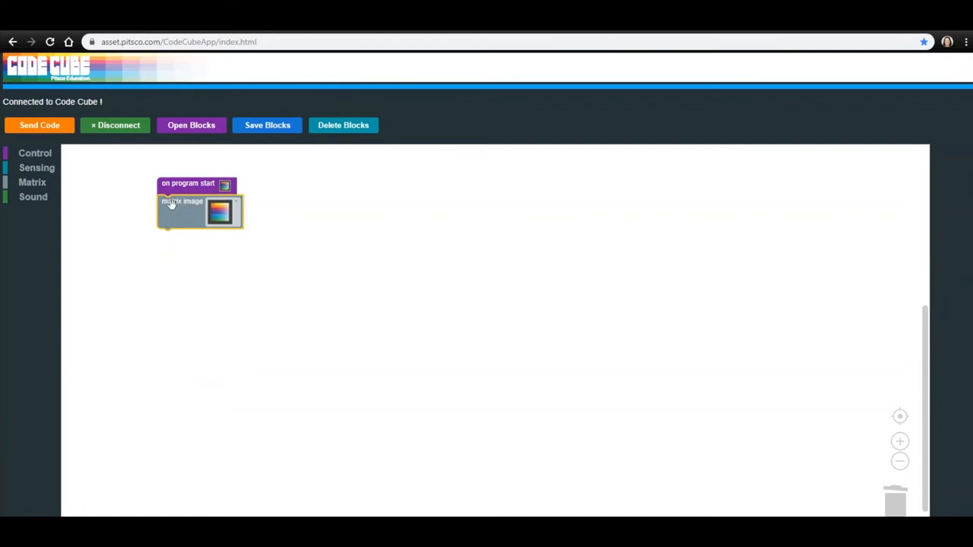
left_click(219, 213)
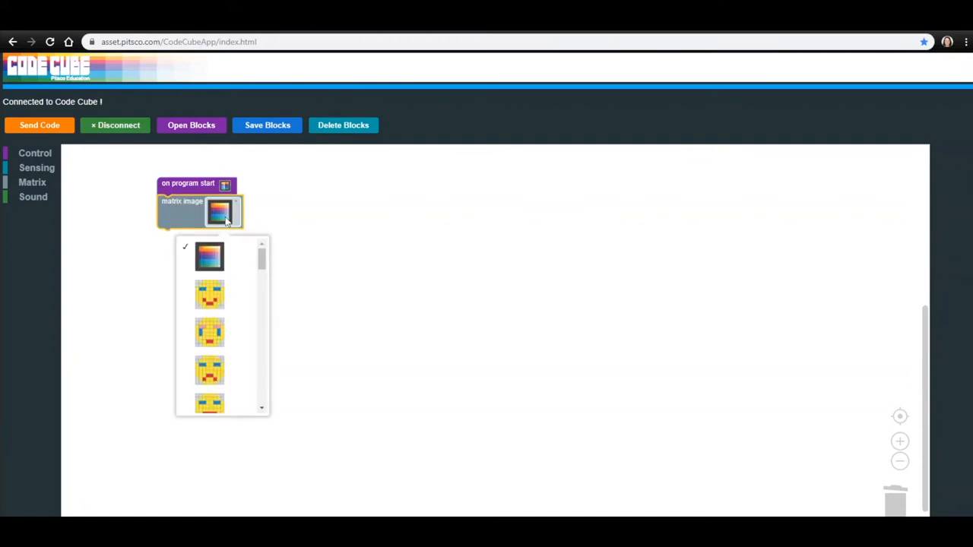
scroll("down", 3)
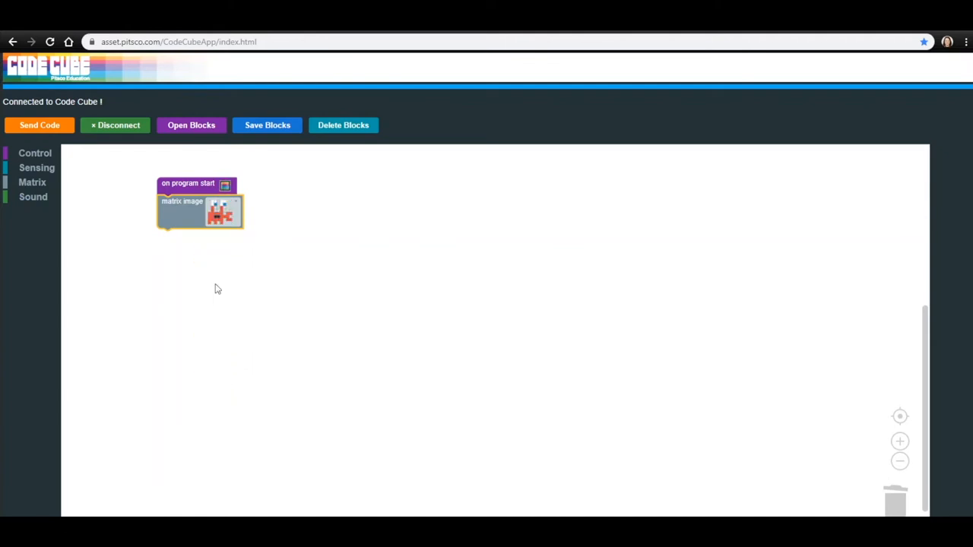
Add a play sound random tune step and duplicate it so three tunes follow the crab
left_click(34, 198)
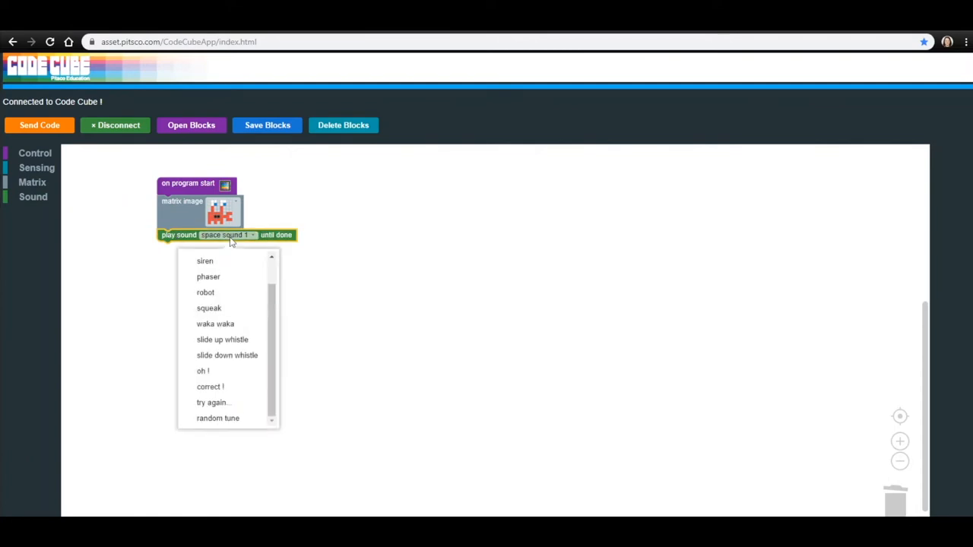
left_click(217, 418)
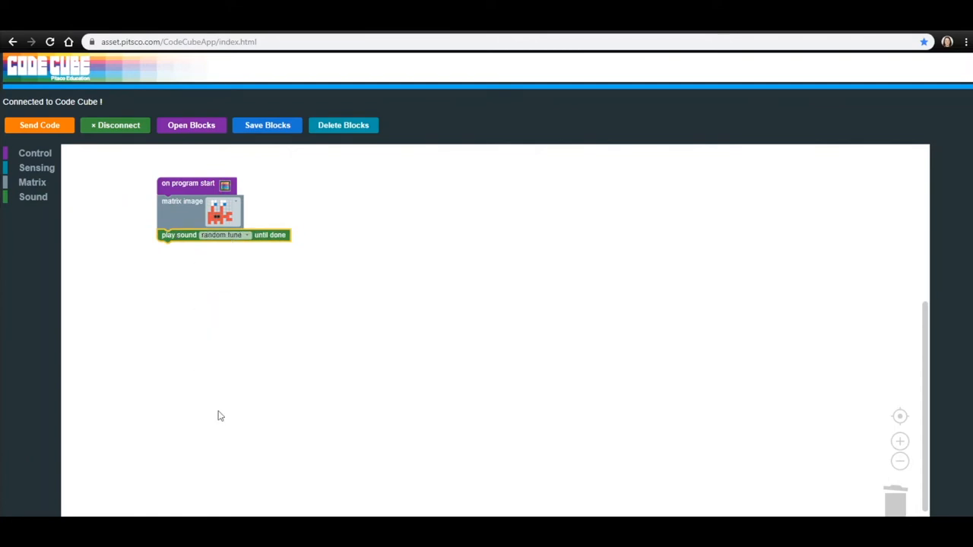
mouse_move(190, 327)
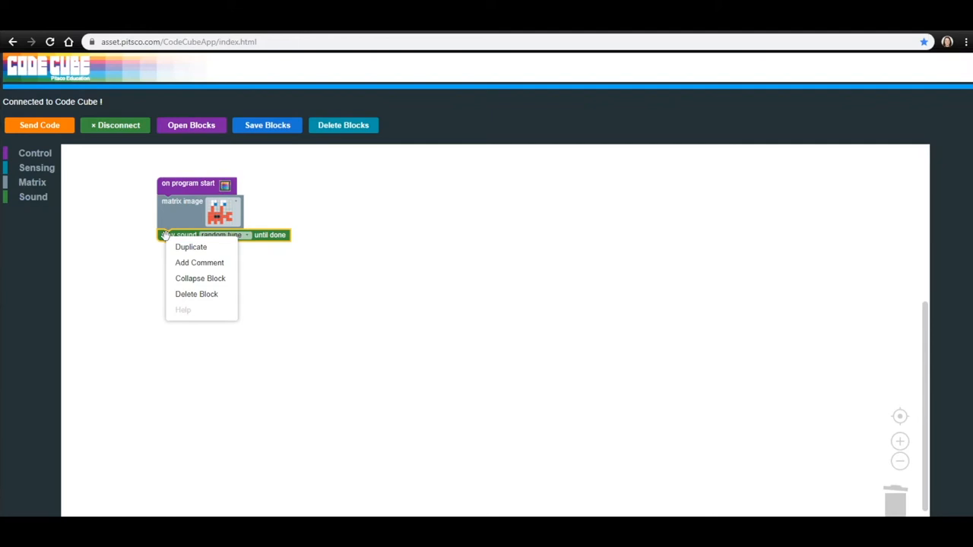
left_click(191, 247)
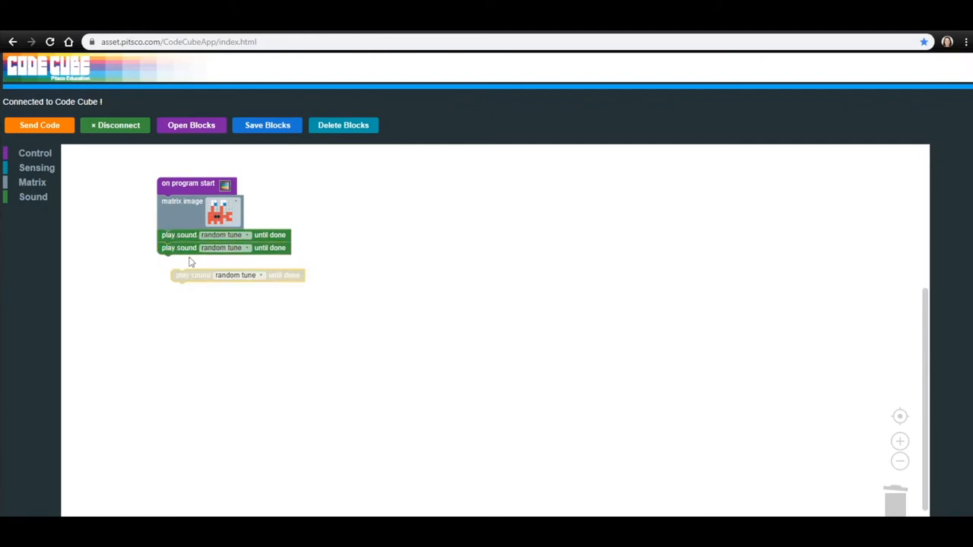
left_click_drag(235, 276, 223, 260)
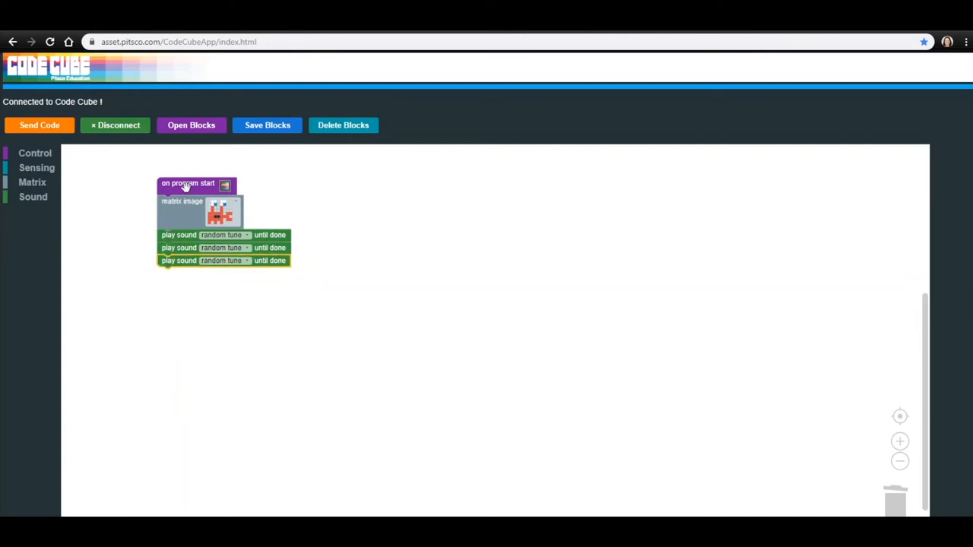
mouse_move(185, 218)
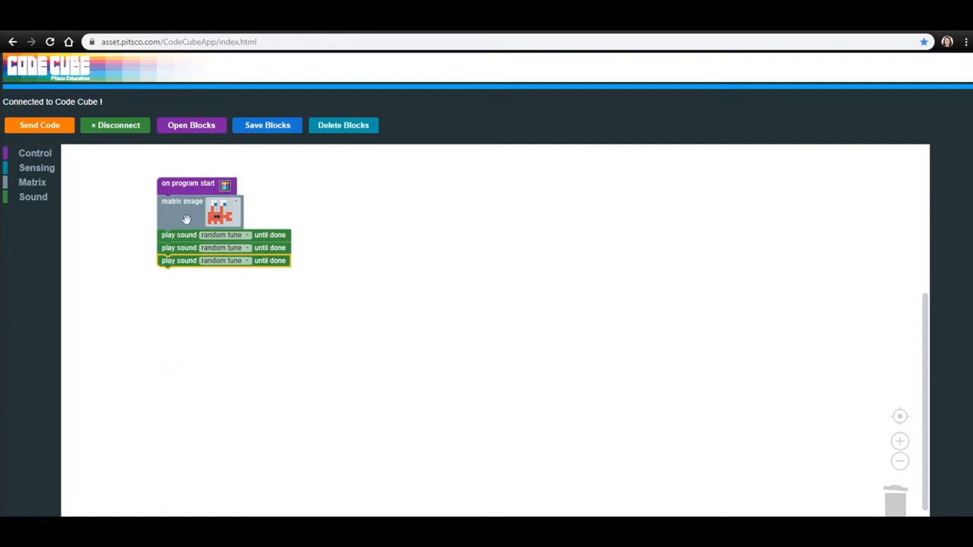
mouse_move(182, 257)
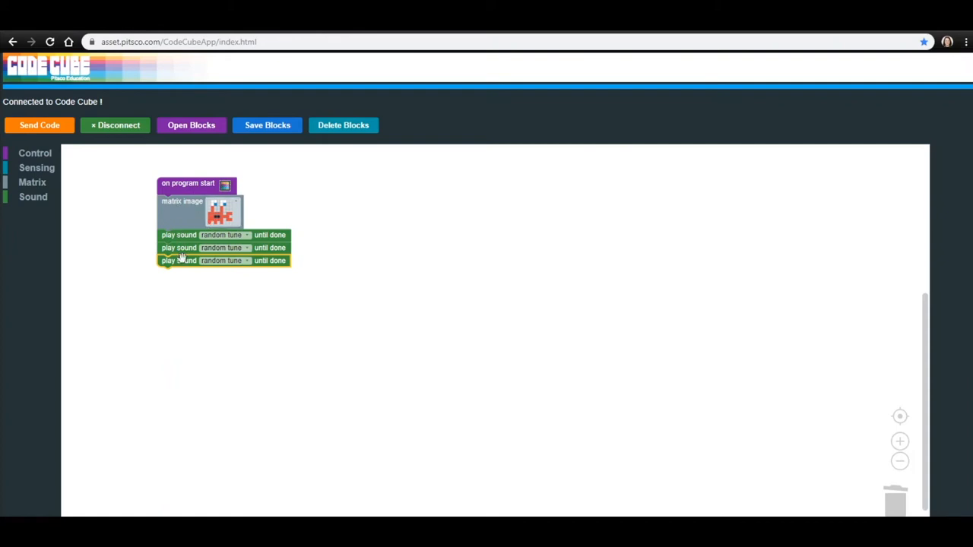
mouse_move(200, 283)
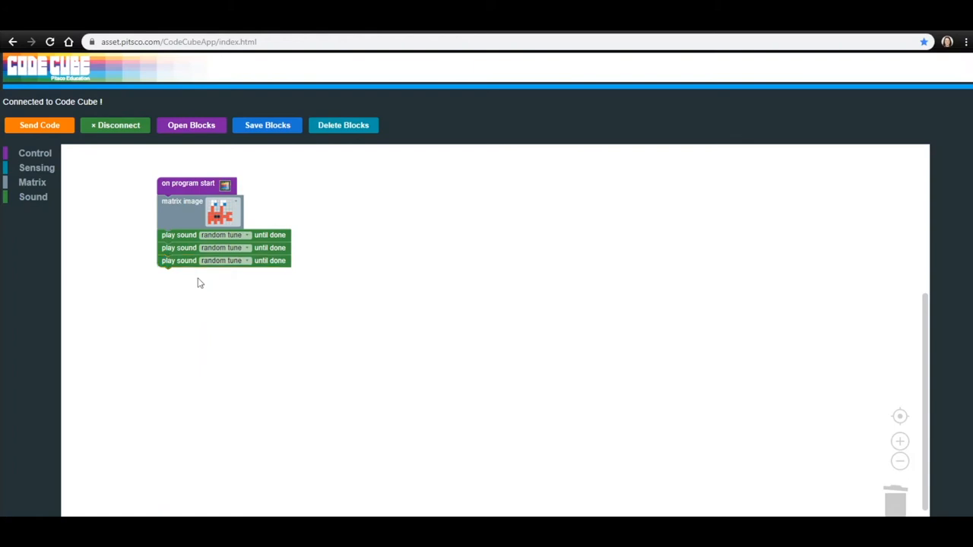
Add a pause after the tunes and duplicate the crab image step below it
left_click(35, 152)
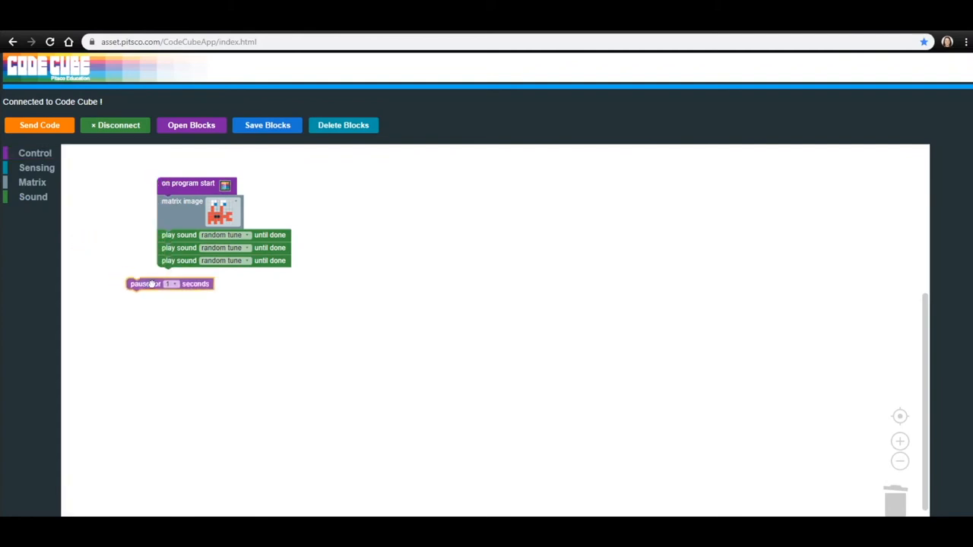
left_click_drag(144, 284, 200, 274)
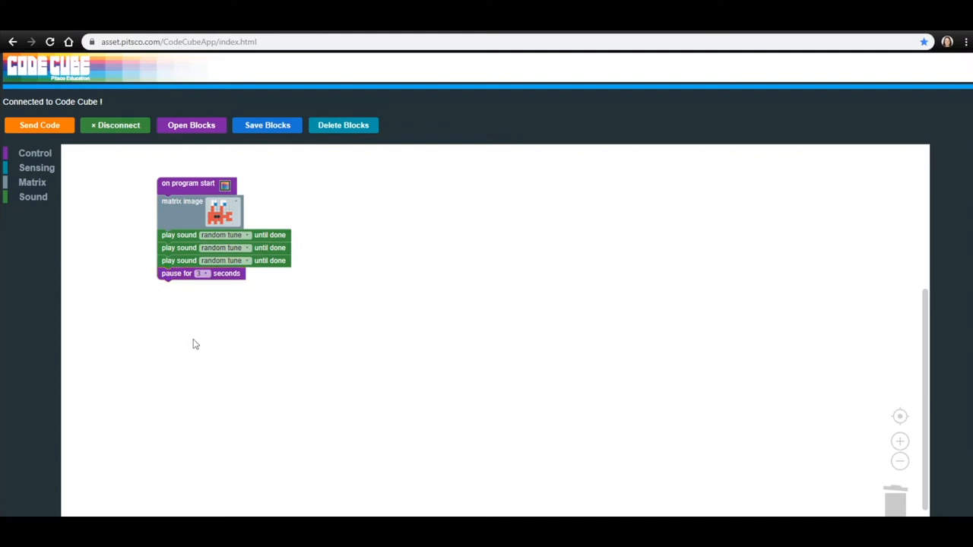
mouse_move(124, 222)
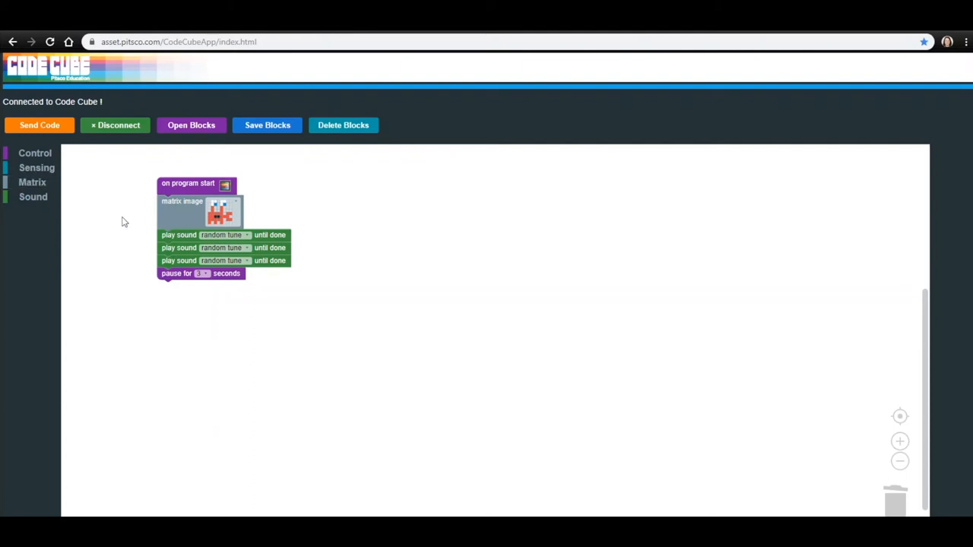
mouse_move(173, 207)
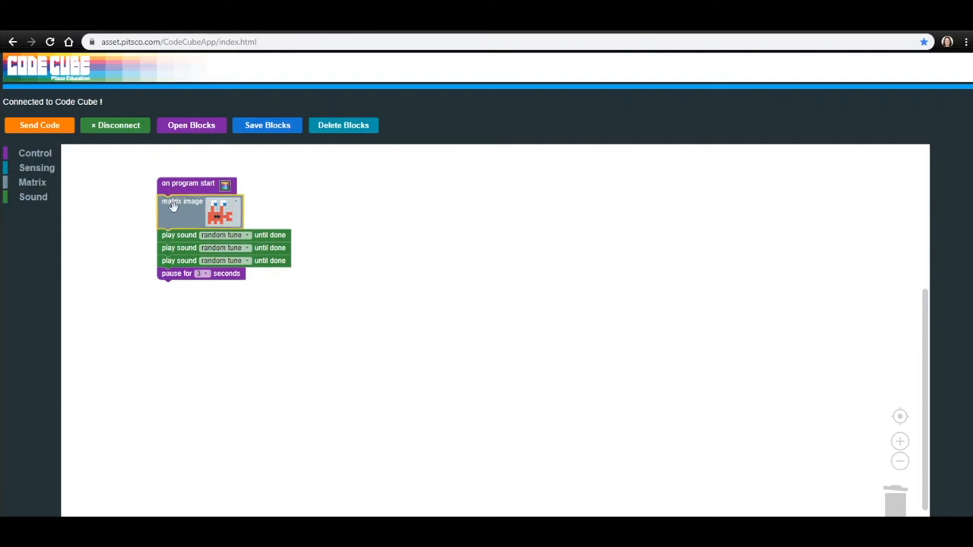
right_click(182, 210)
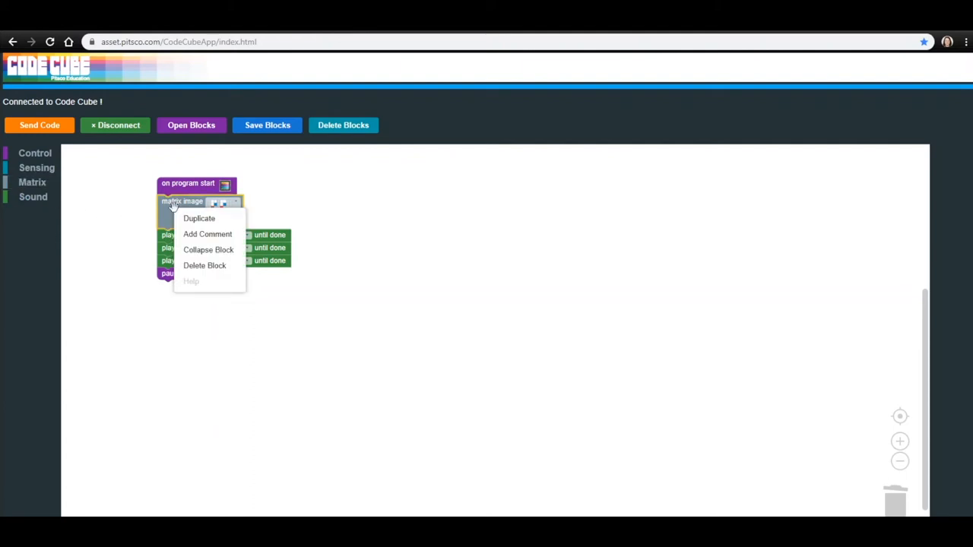
left_click(200, 219)
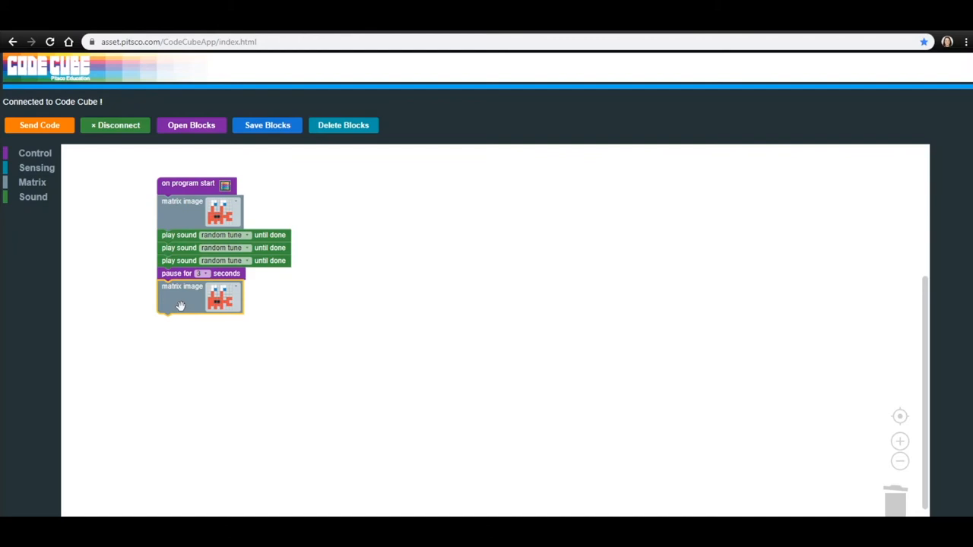
Set the second image to the spaceship and the new sound step to space sound 1
left_click(218, 296)
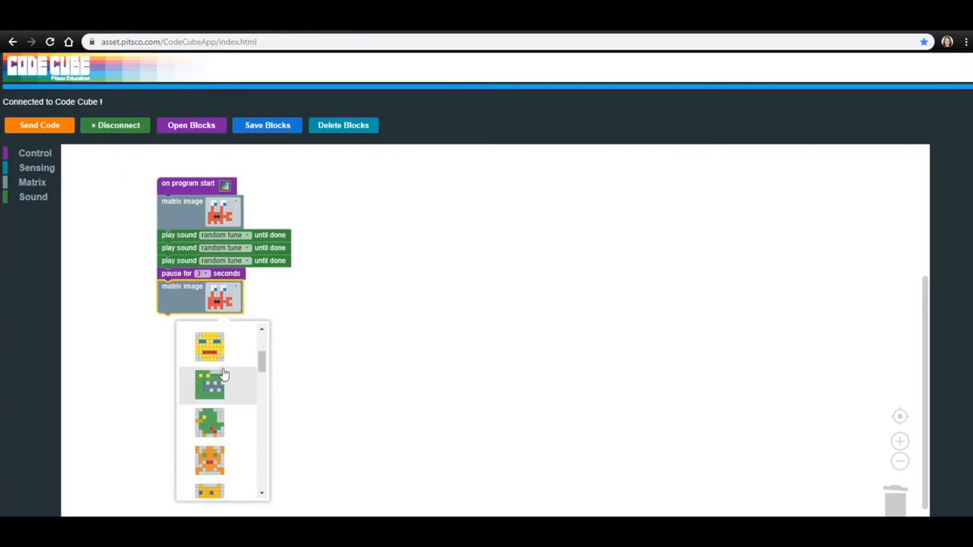
scroll("down", 3)
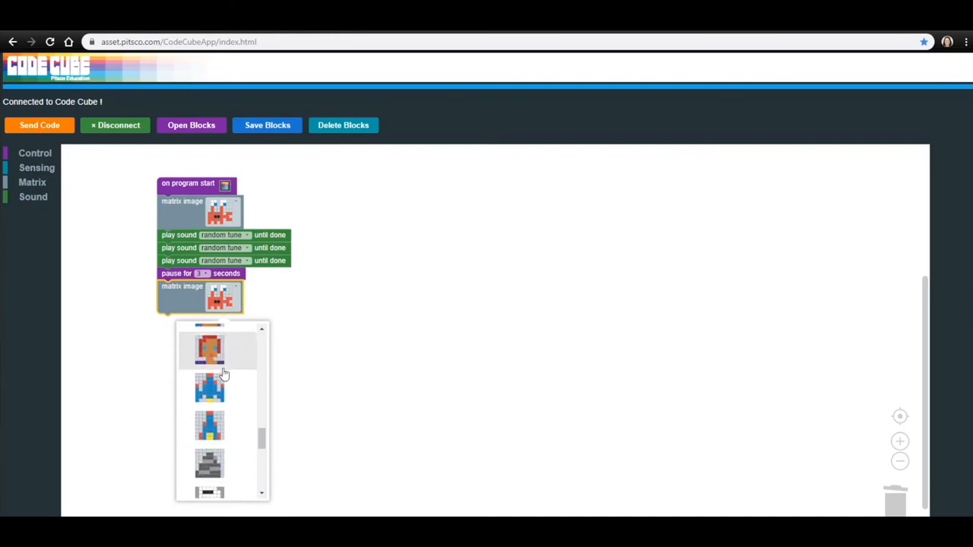
left_click(210, 388)
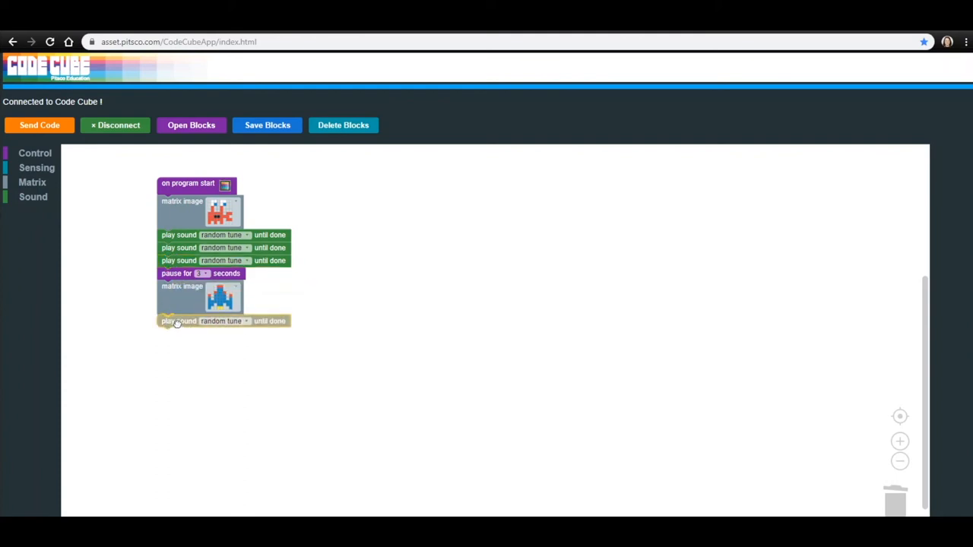
left_click(224, 319)
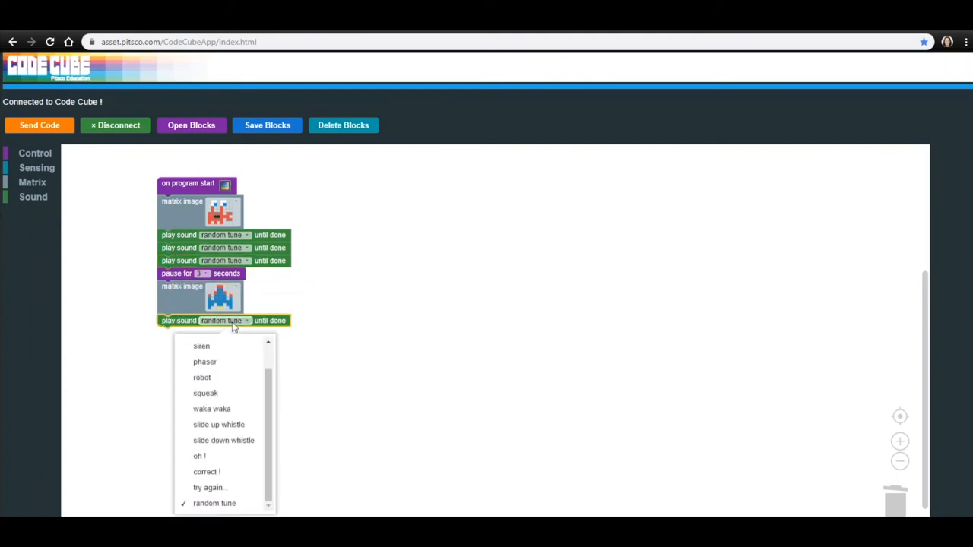
scroll("up", 3)
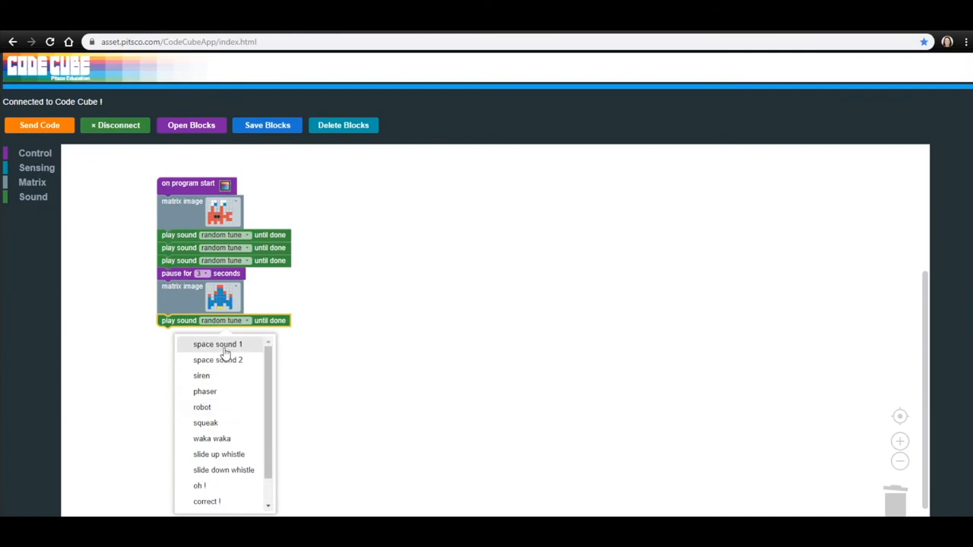
left_click(216, 343)
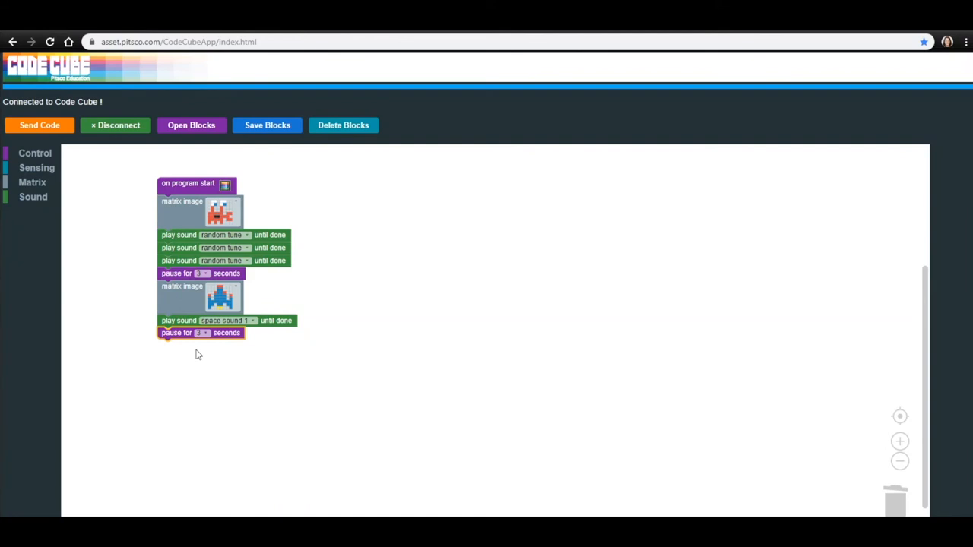
mouse_move(62, 243)
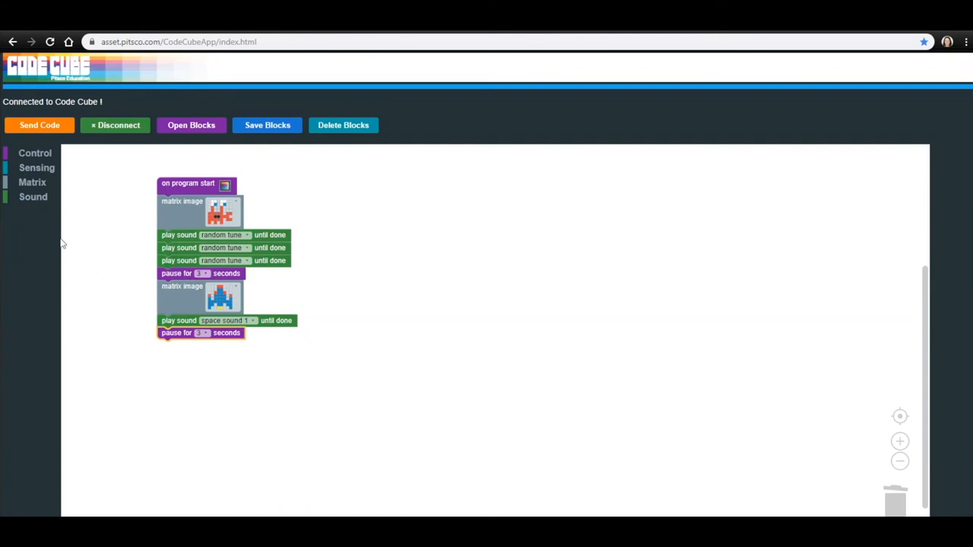
Attach a clear matrix step at the end and bring up the control blocks for end program
left_click(32, 182)
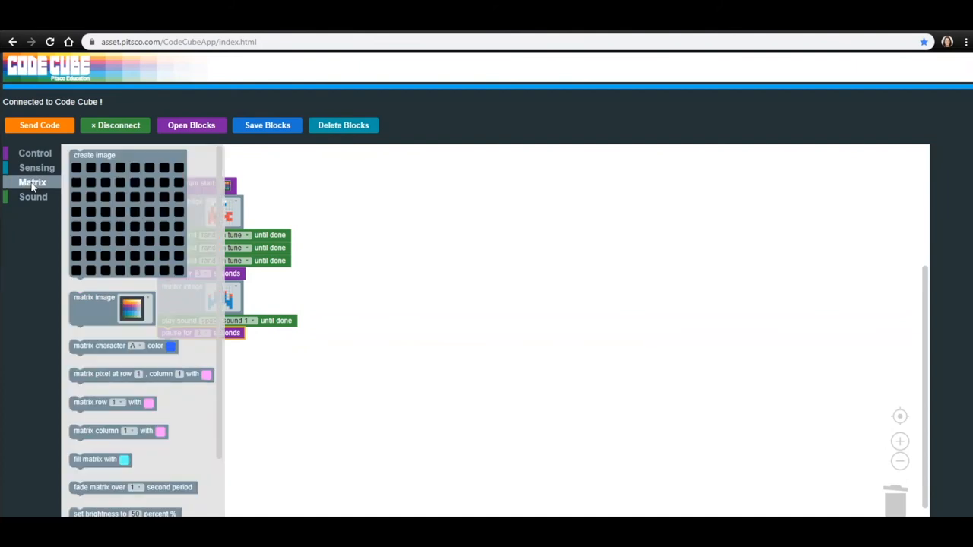
scroll("down", 3)
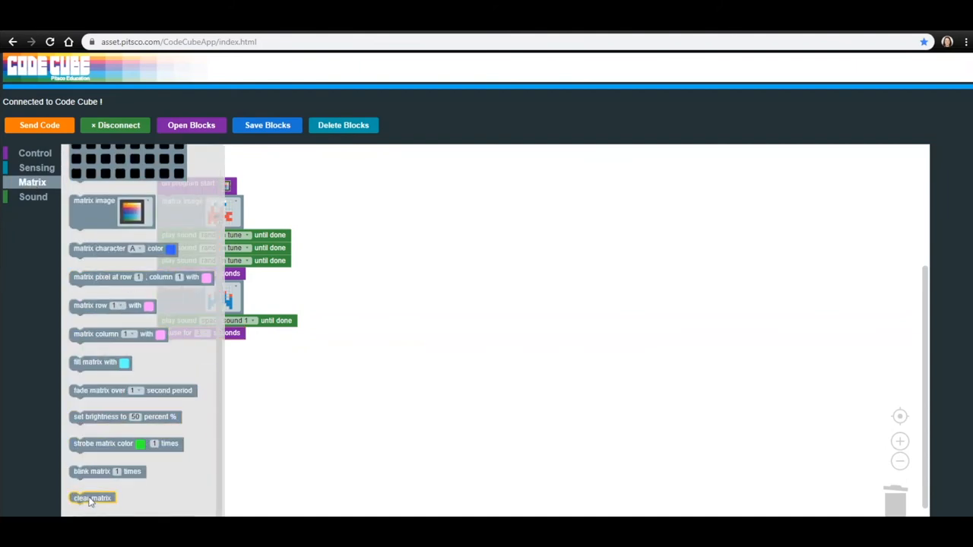
left_click_drag(91, 497, 187, 350)
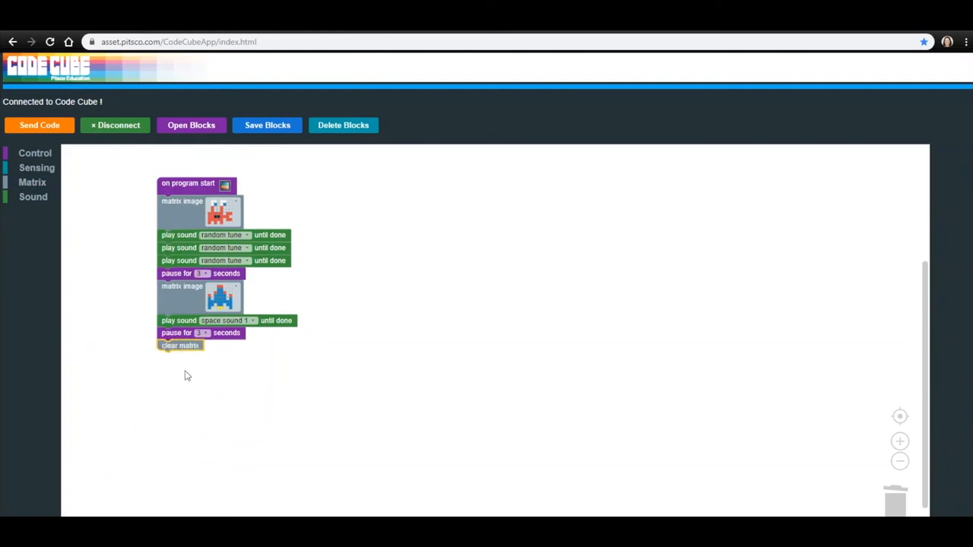
mouse_move(190, 383)
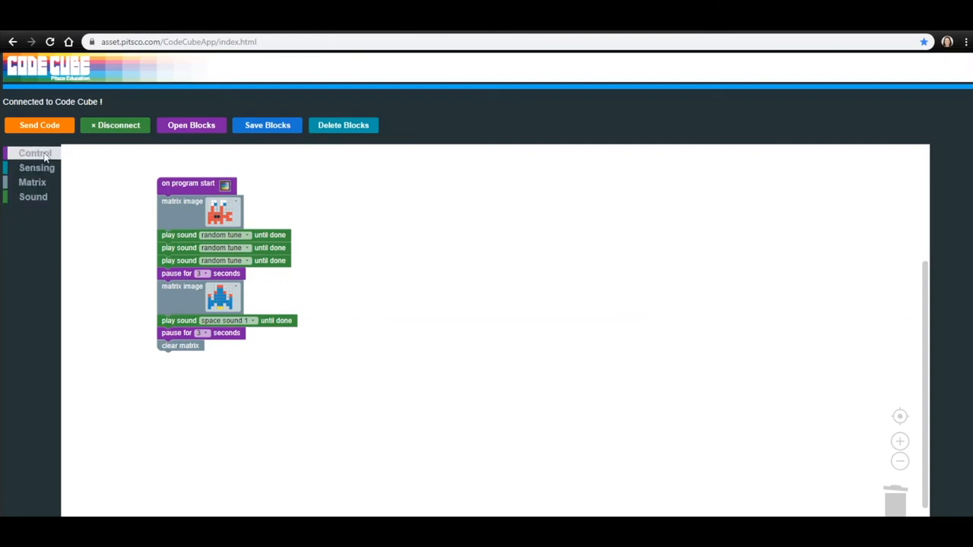
left_click(33, 152)
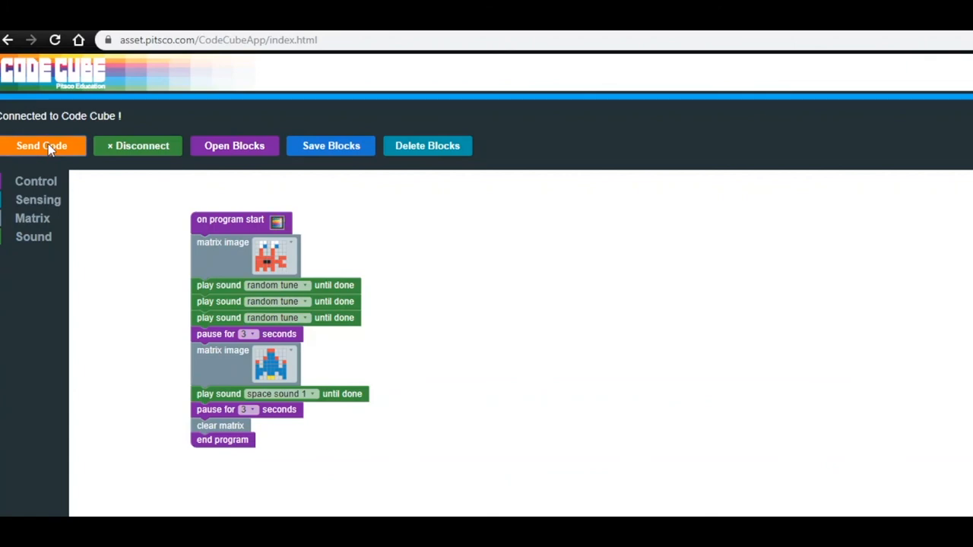
Send the finished program to the connected Code Cube
left_click(331, 146)
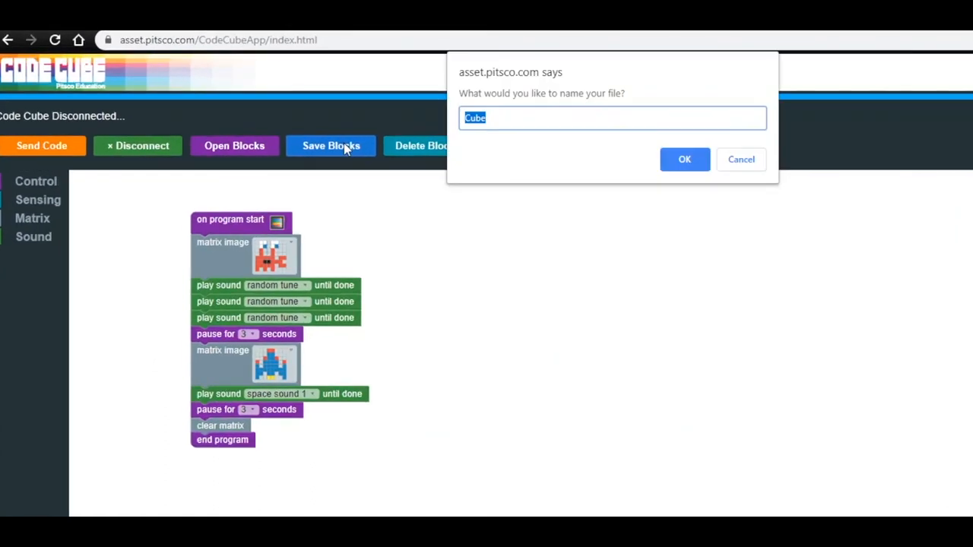
Enter 'Lesson 5' as the file name for the saved blocks
type("Le")
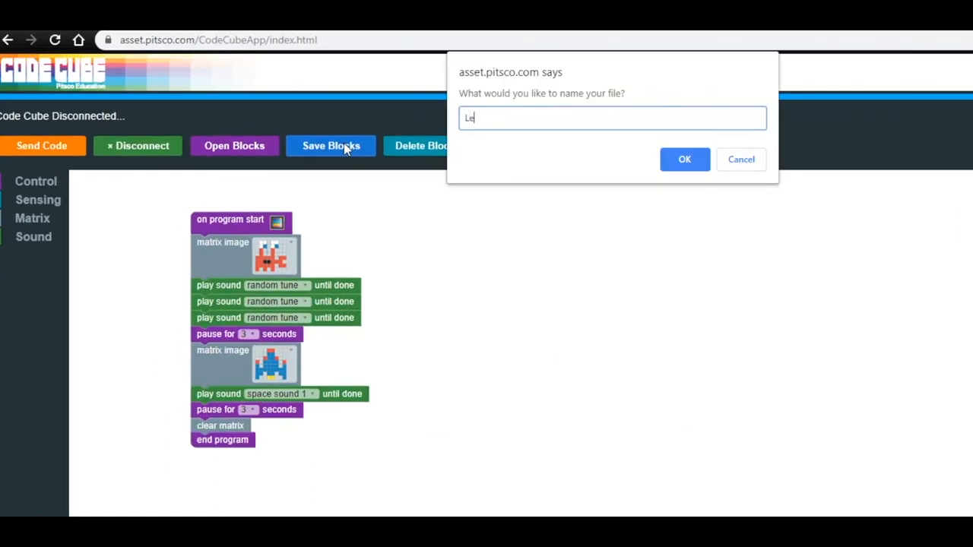
type("sson 5")
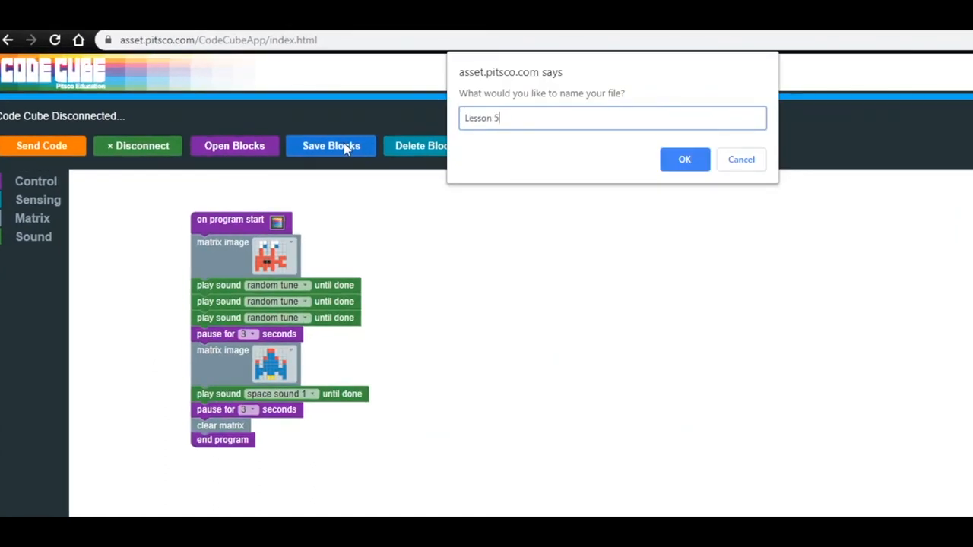